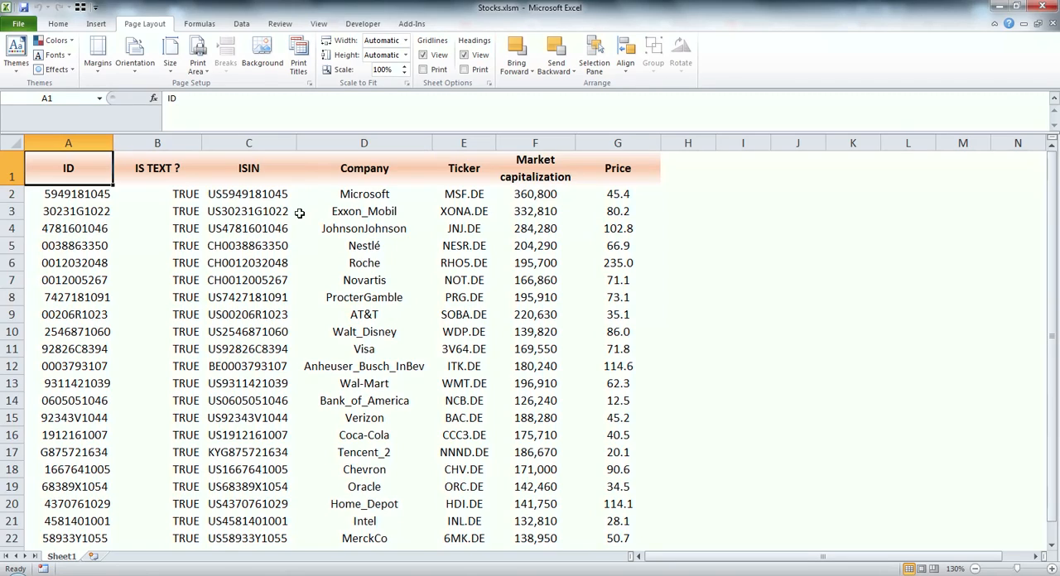
{"action": "mouse_move", "coordinate": [209, 205]}
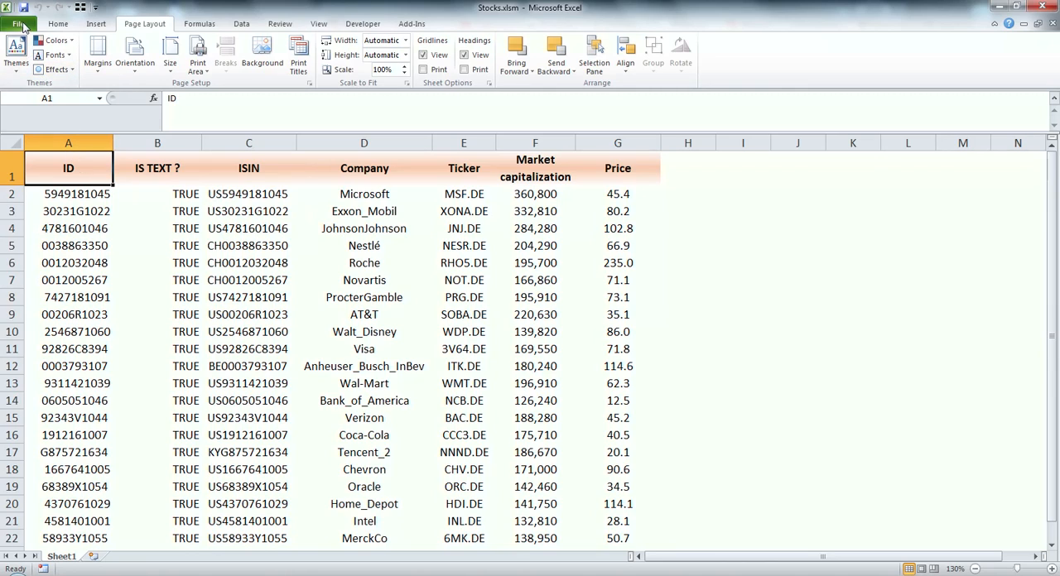
Enable Show page breaks in Excel's Advanced options so print boundaries appear on the Stocks sheet
{"action": "left_click", "coordinate": [18, 23]}
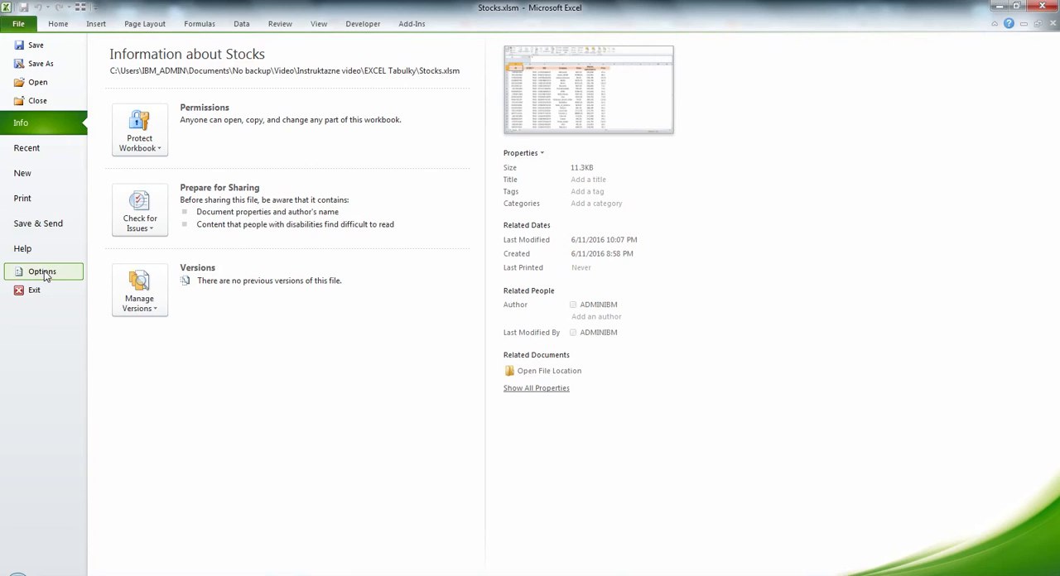
{"action": "left_click", "coordinate": [41, 272]}
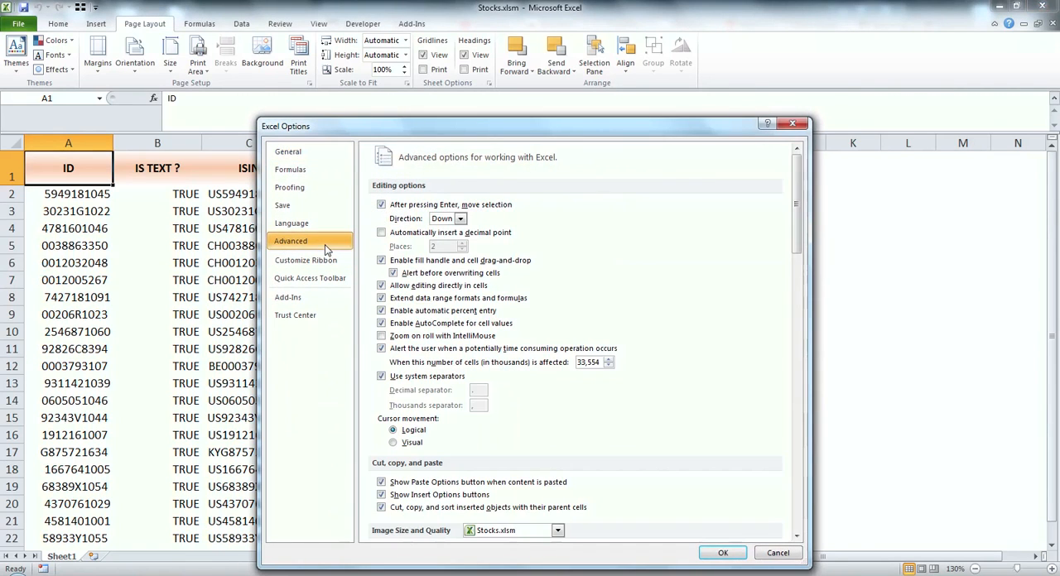
{"action": "scroll", "scroll_direction": "down", "scroll_amount": 3}
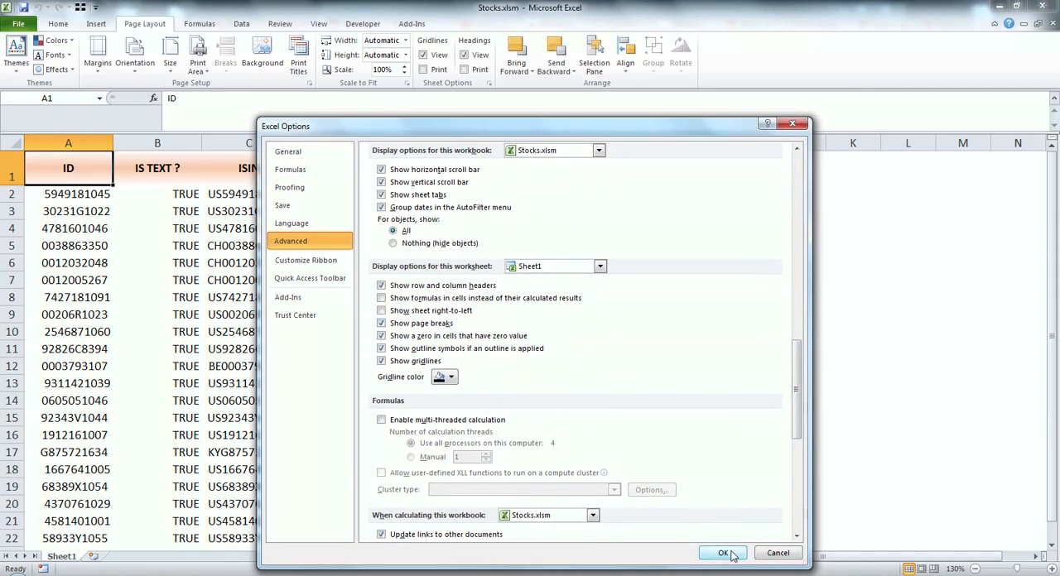
{"action": "left_click", "coordinate": [723, 553]}
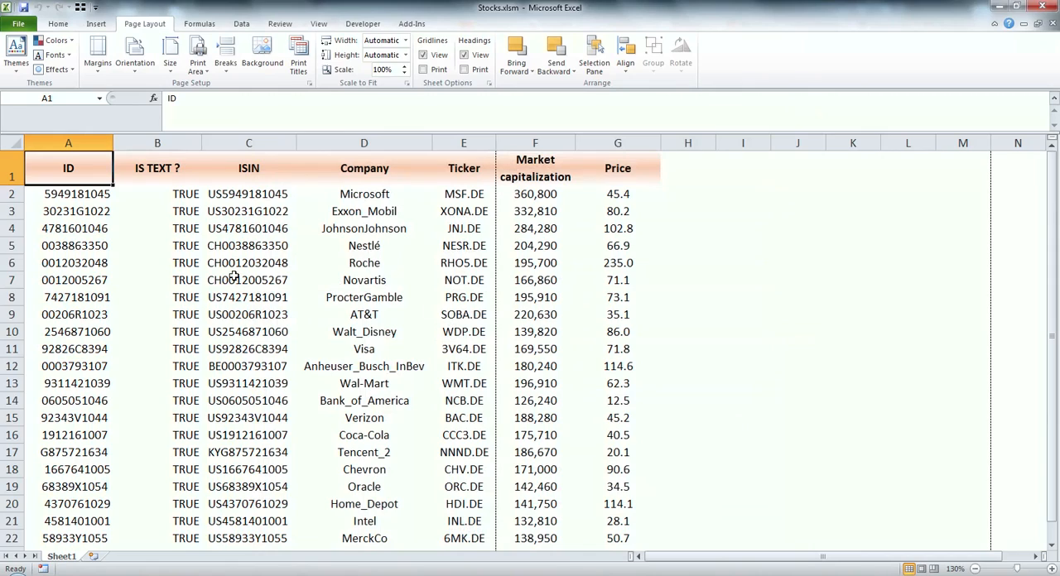
{"action": "mouse_move", "coordinate": [484, 239]}
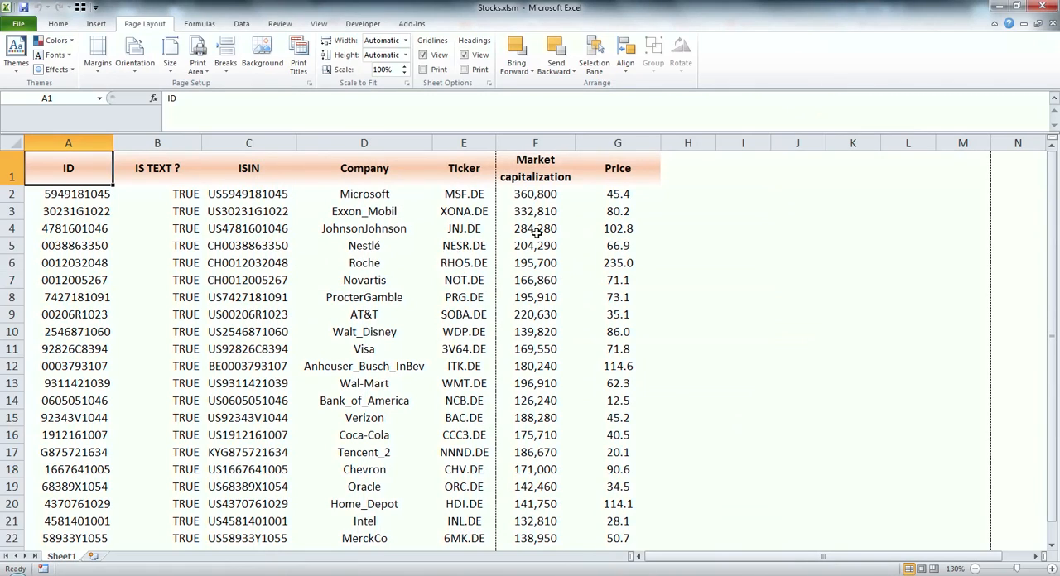
{"action": "mouse_move", "coordinate": [156, 31]}
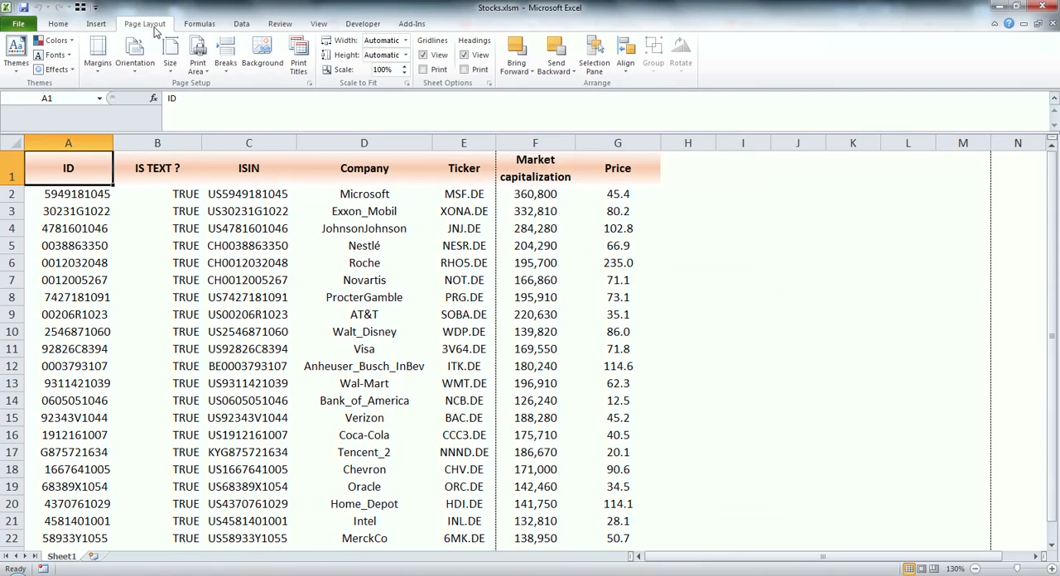
{"action": "mouse_move", "coordinate": [374, 58]}
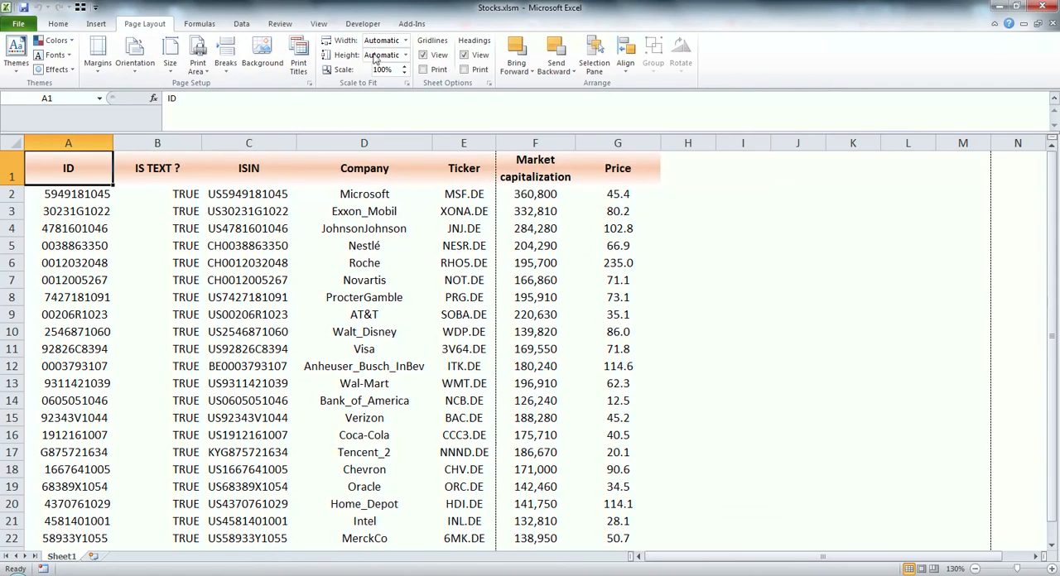
{"action": "mouse_move", "coordinate": [406, 40]}
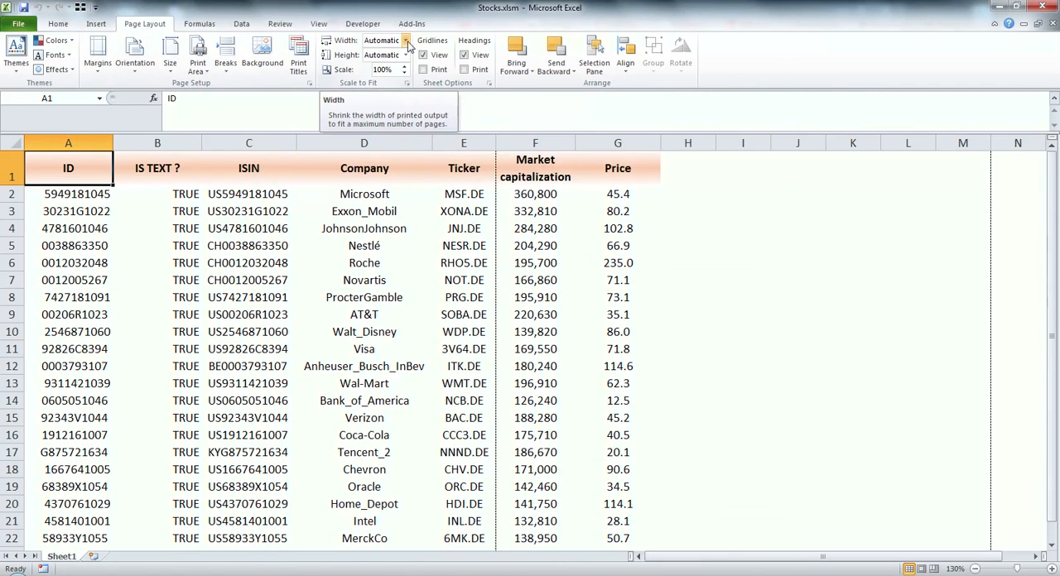
Set Scale to Fit Width to 1 page and check the result in the print preview
{"action": "left_click", "coordinate": [406, 40]}
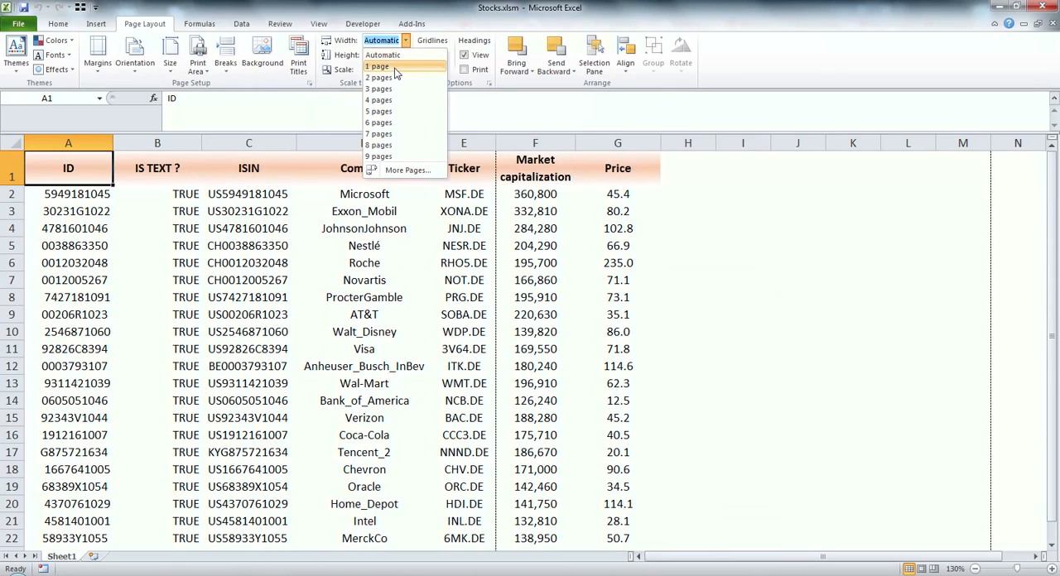
{"action": "left_click", "coordinate": [377, 67]}
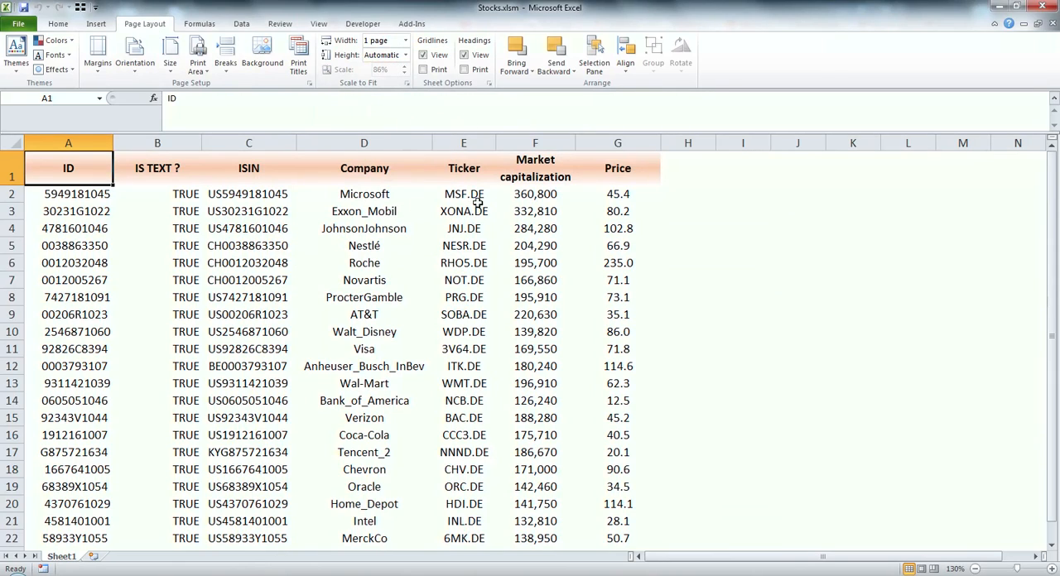
{"action": "mouse_move", "coordinate": [593, 194]}
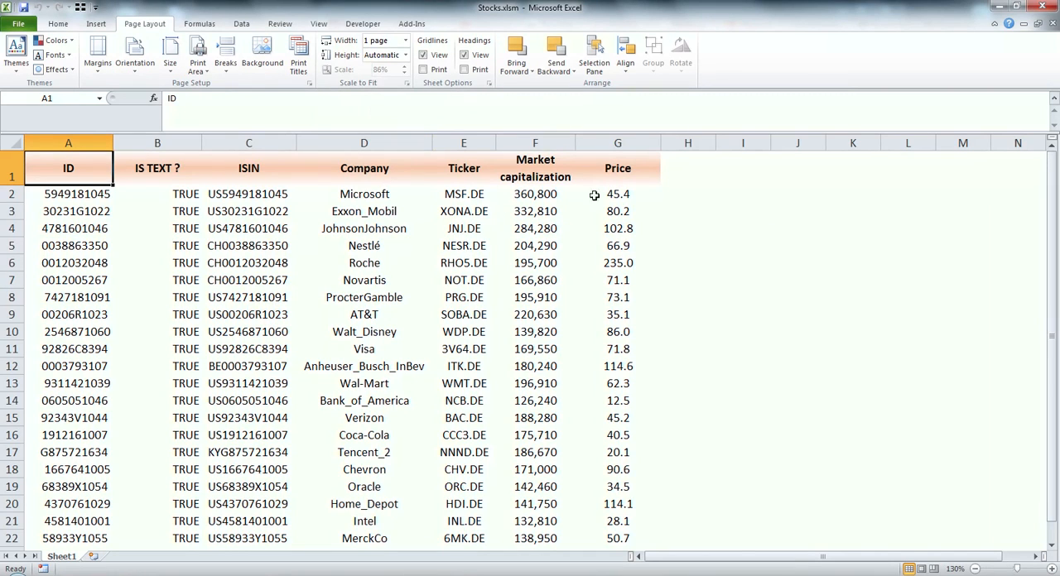
{"action": "left_click", "coordinate": [18, 24]}
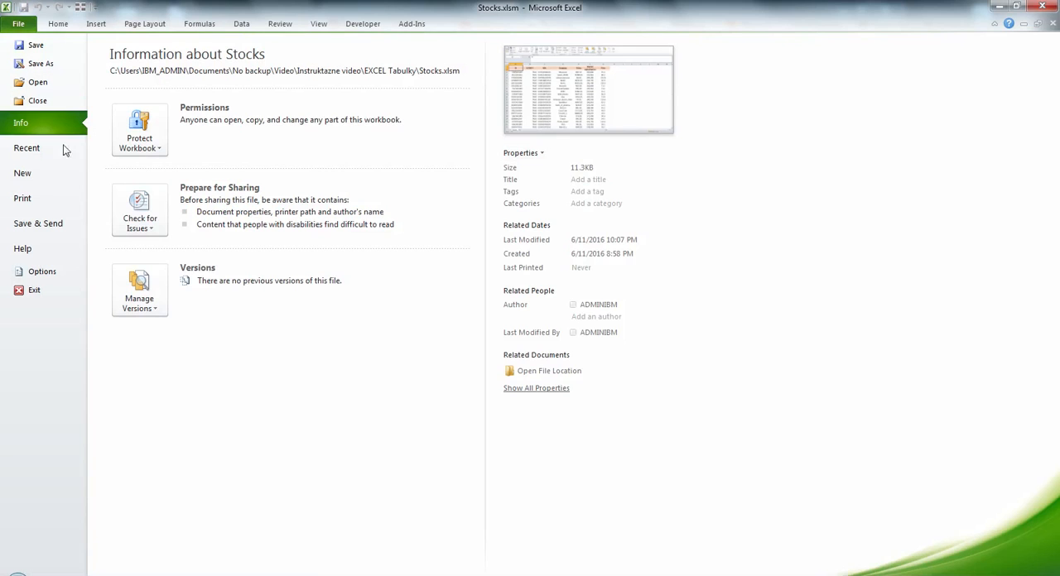
{"action": "left_click", "coordinate": [23, 199]}
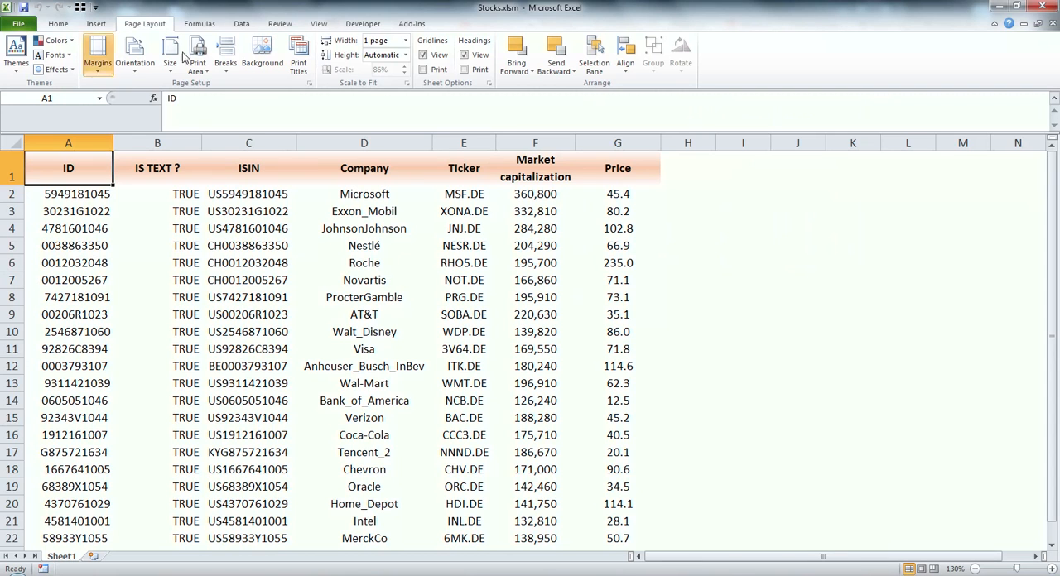
{"action": "left_click", "coordinate": [404, 40]}
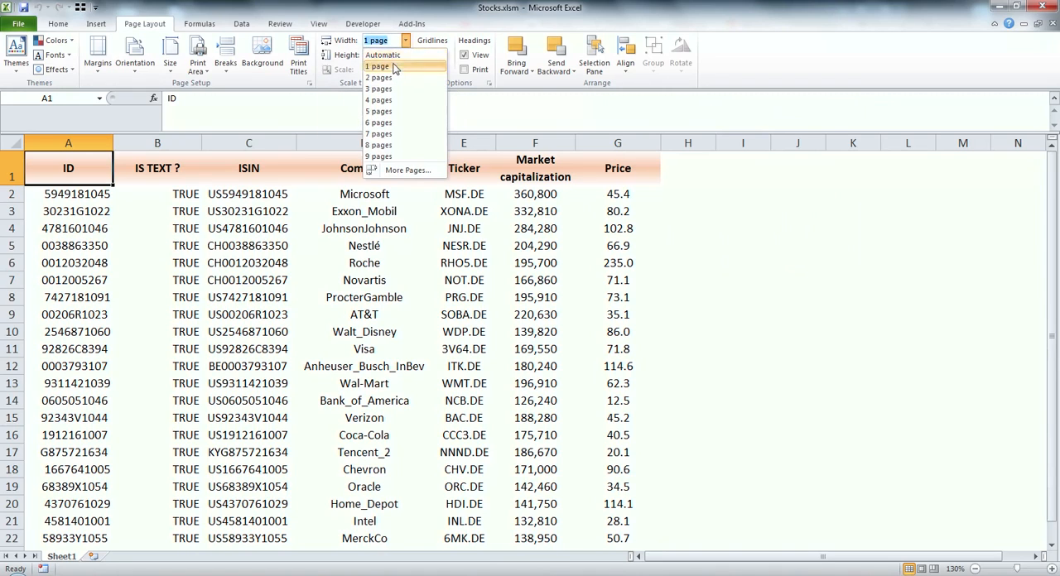
Reset Scale to Fit Width to Automatic and the scale to 100%
{"action": "left_click", "coordinate": [383, 55]}
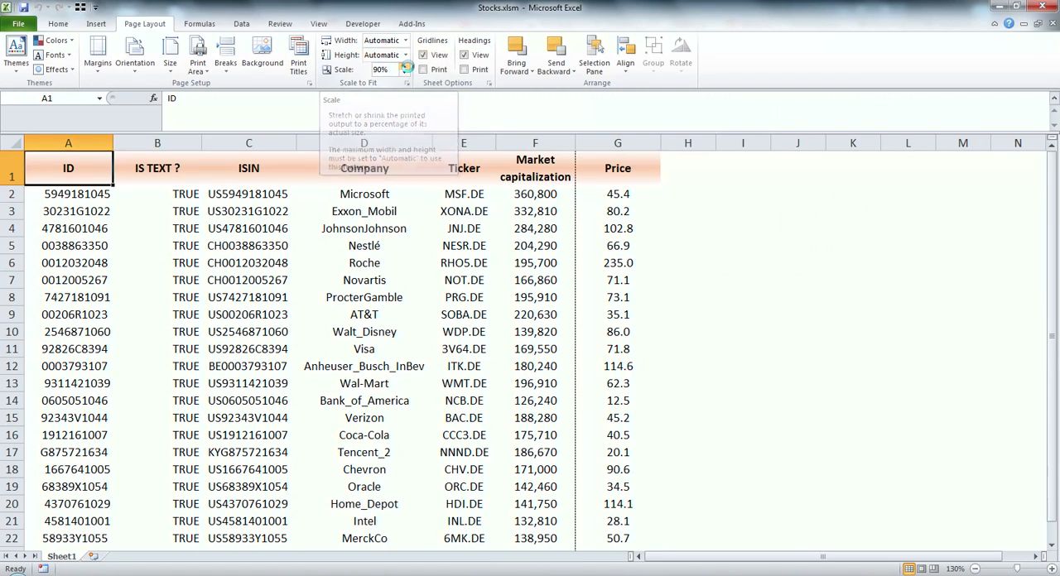
{"action": "left_click", "coordinate": [408, 67]}
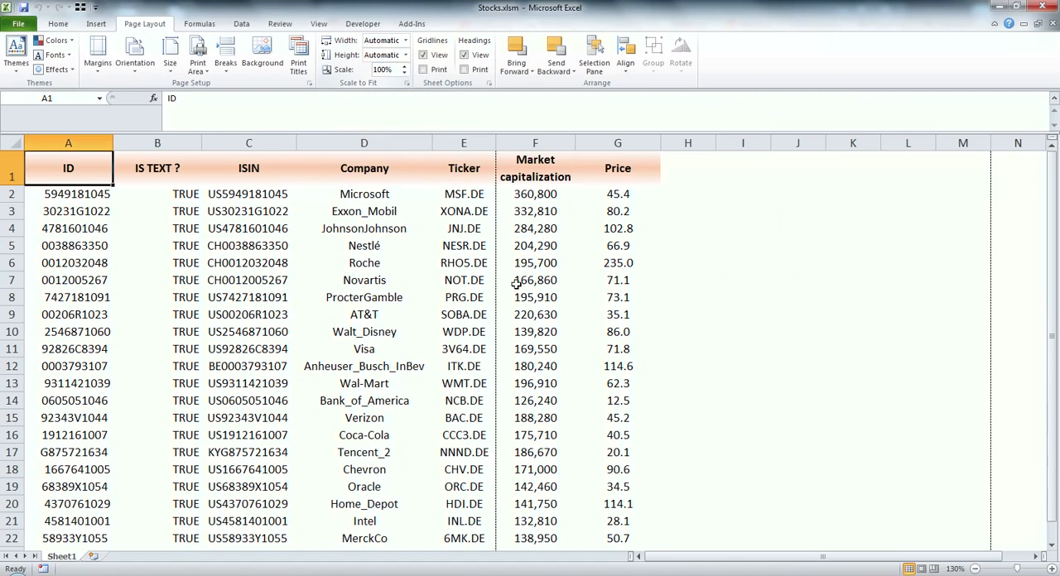
{"action": "mouse_move", "coordinate": [556, 288]}
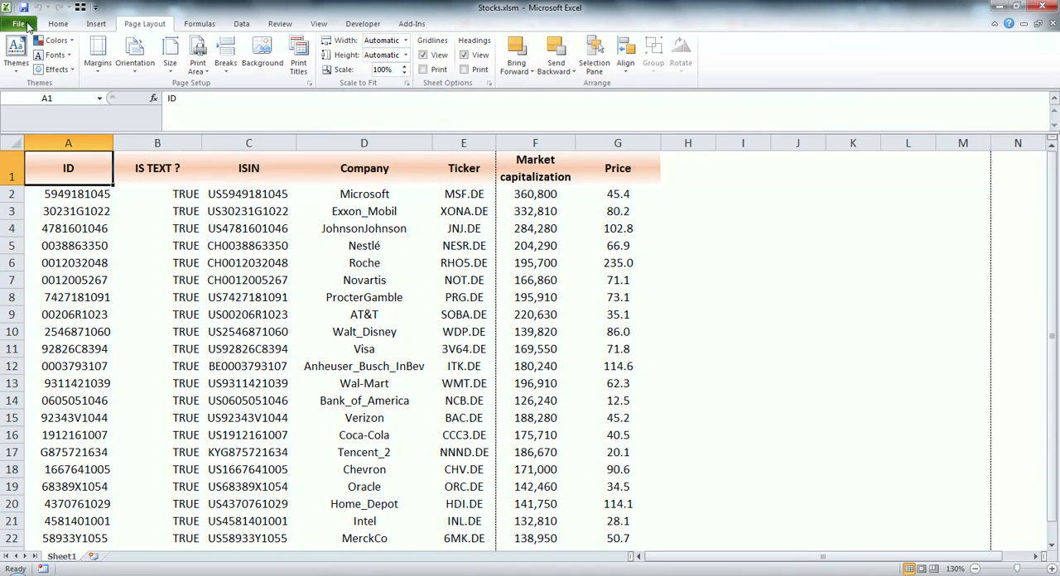
In File > Print, change No Scaling to Fit Sheet on One Page
{"action": "left_click", "coordinate": [18, 23]}
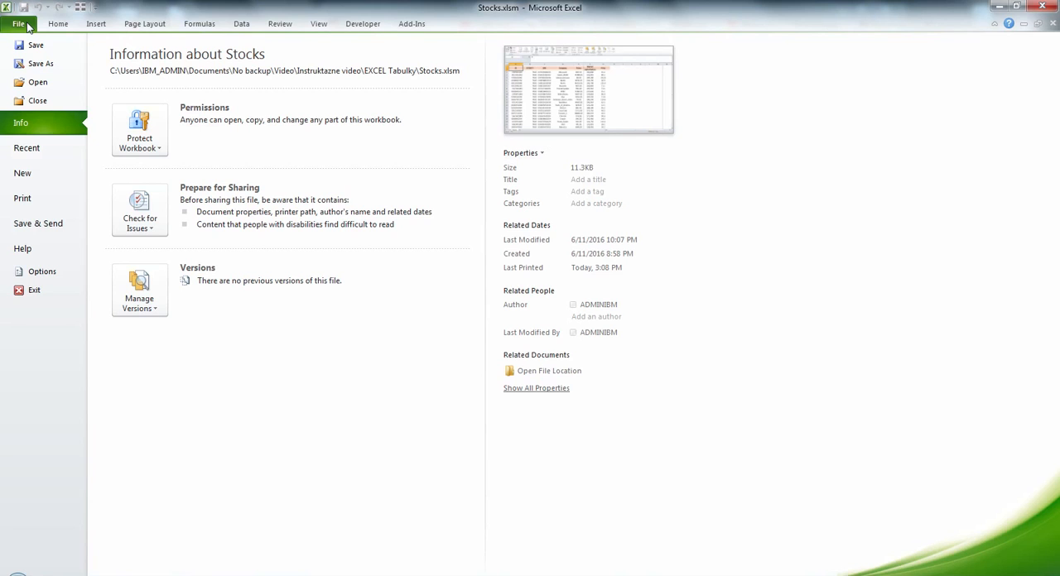
{"action": "left_click", "coordinate": [23, 199]}
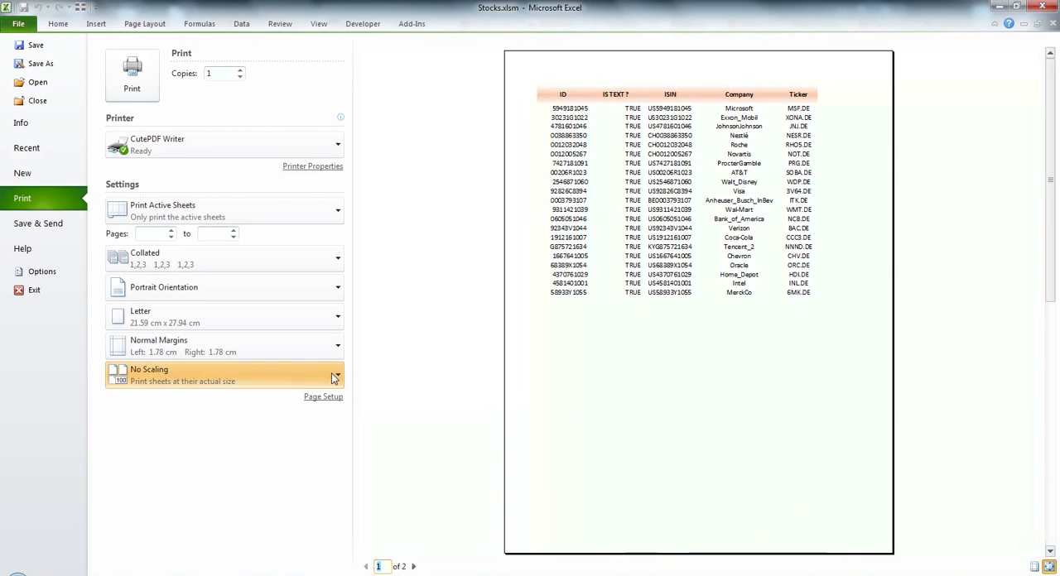
{"action": "left_click", "coordinate": [223, 375]}
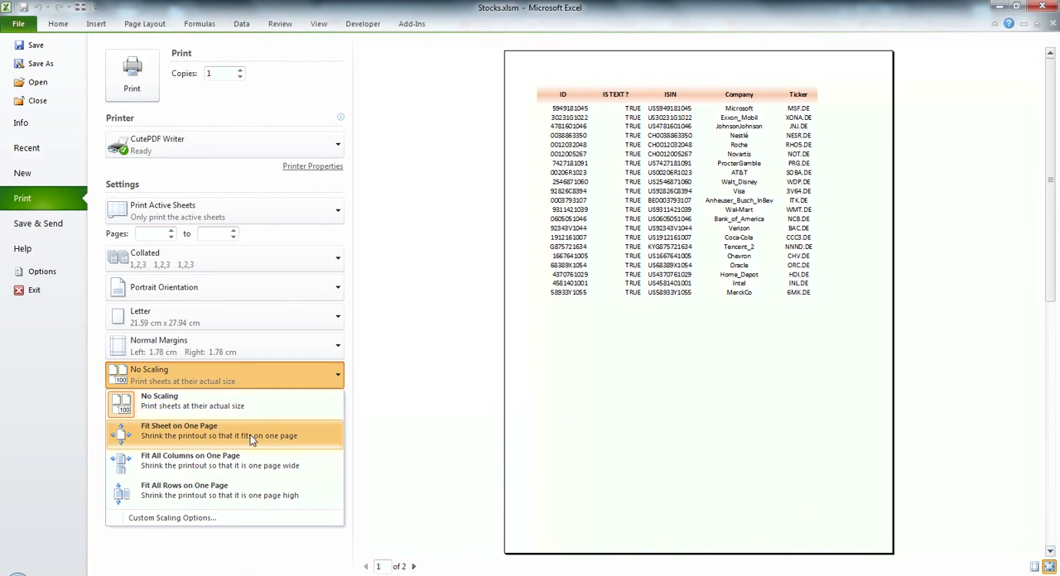
{"action": "left_click", "coordinate": [179, 431]}
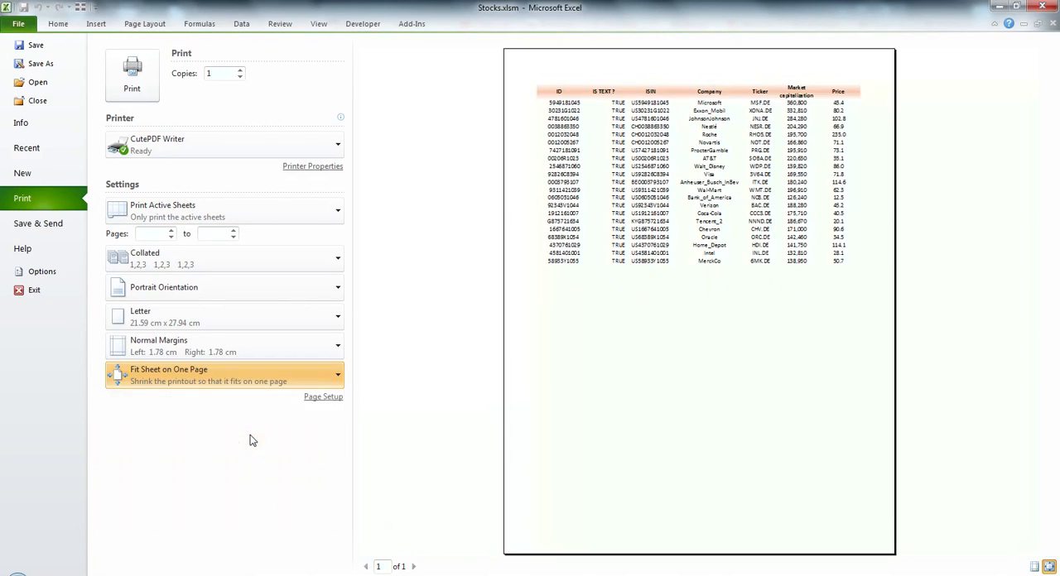
{"action": "mouse_move", "coordinate": [653, 407]}
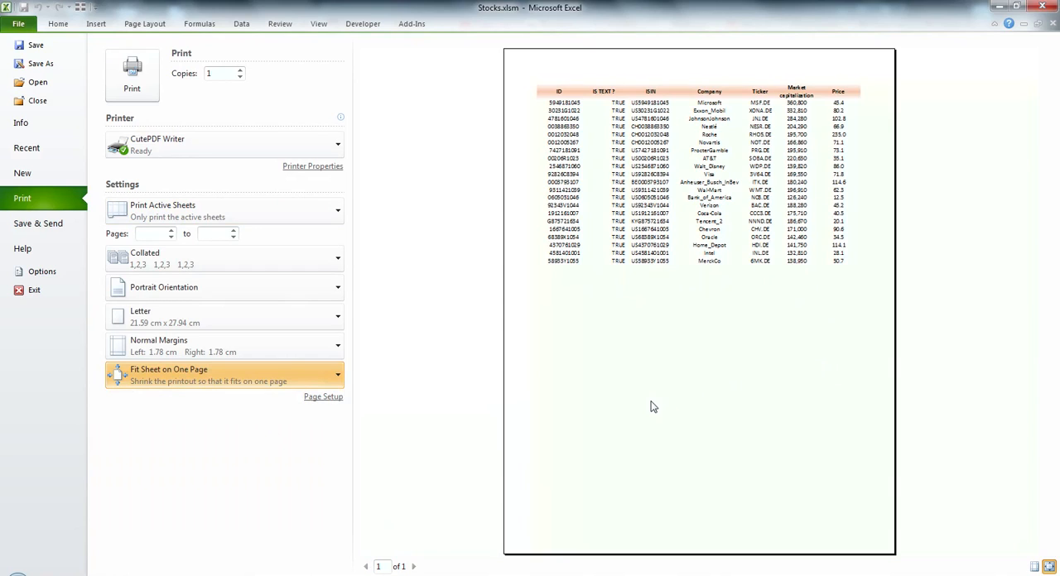
{"action": "mouse_move", "coordinate": [346, 282]}
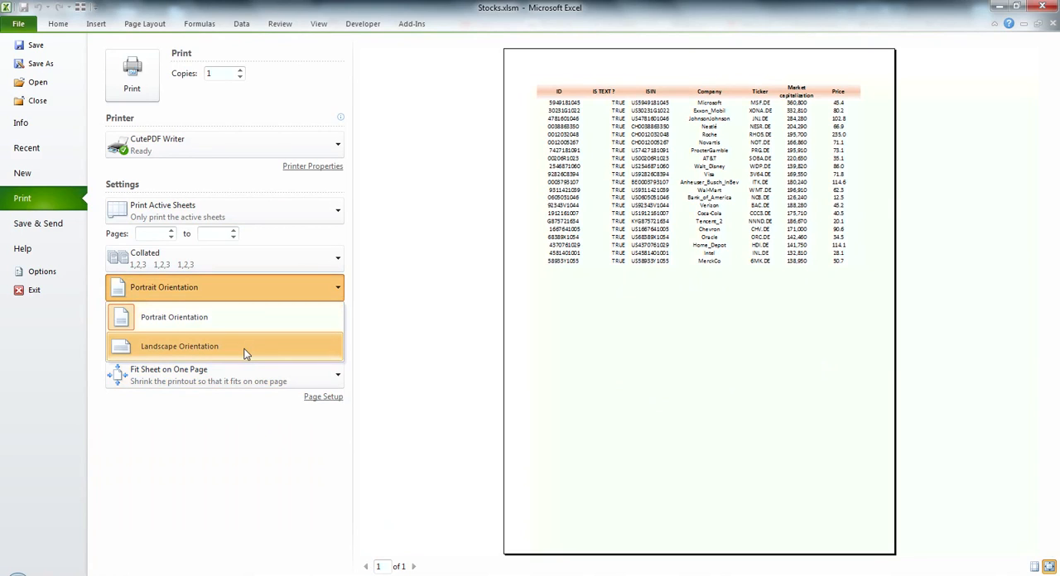
Change the print orientation from Portrait to Landscape
{"action": "left_click", "coordinate": [179, 346]}
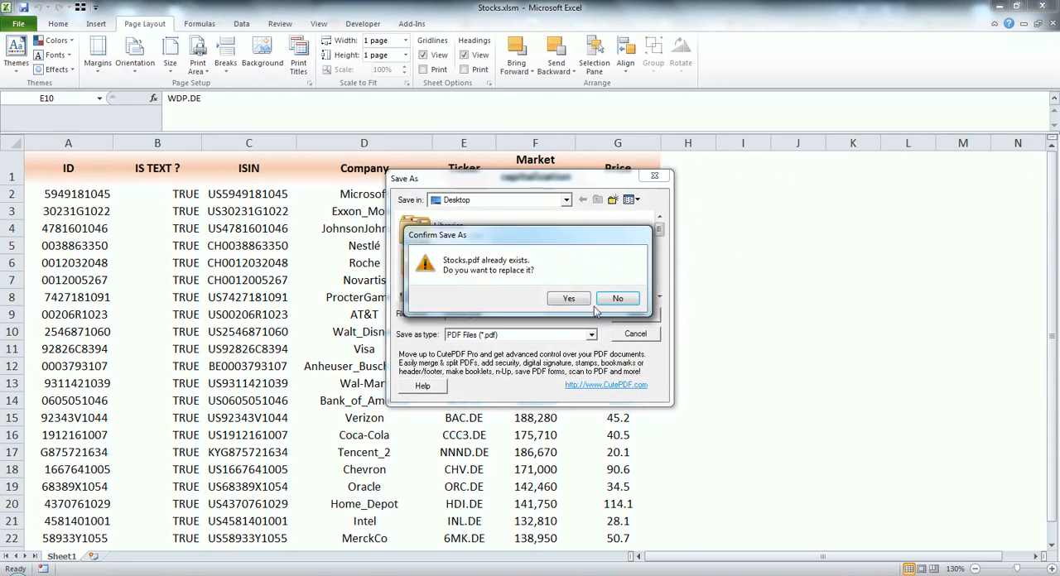
Confirm replacing the existing Stocks.pdf with the new PDF printout
{"action": "left_click", "coordinate": [568, 298]}
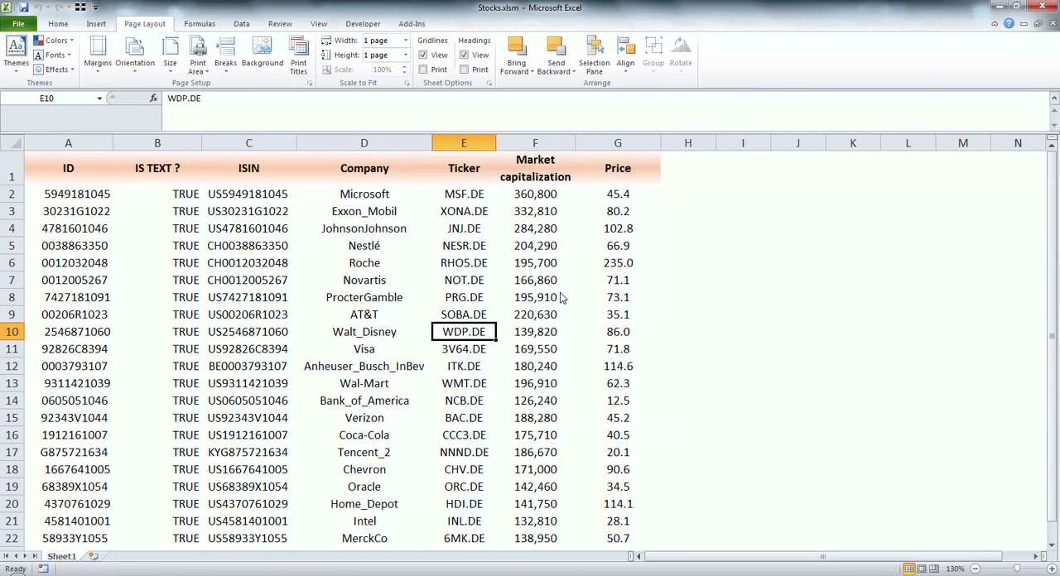